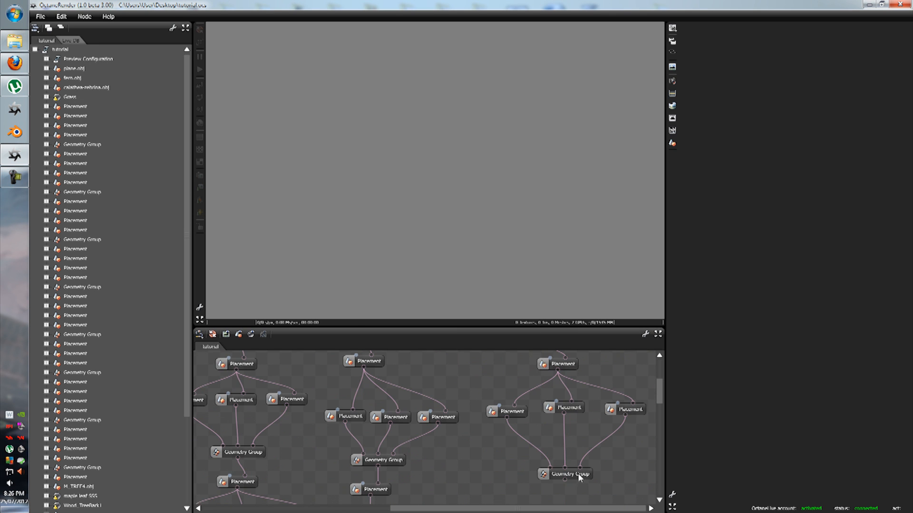
- Render the three-tree cluster and bring up one tree's placement translation settings
click(570, 474)
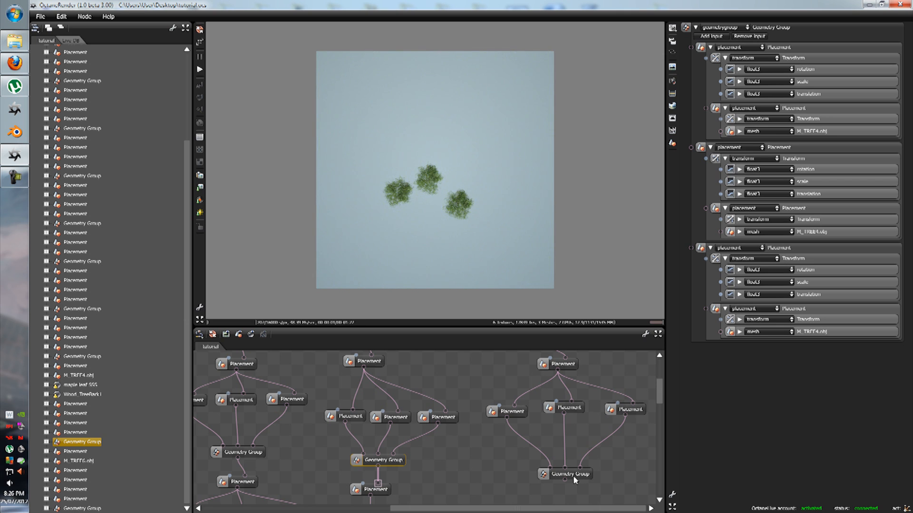
click(565, 474)
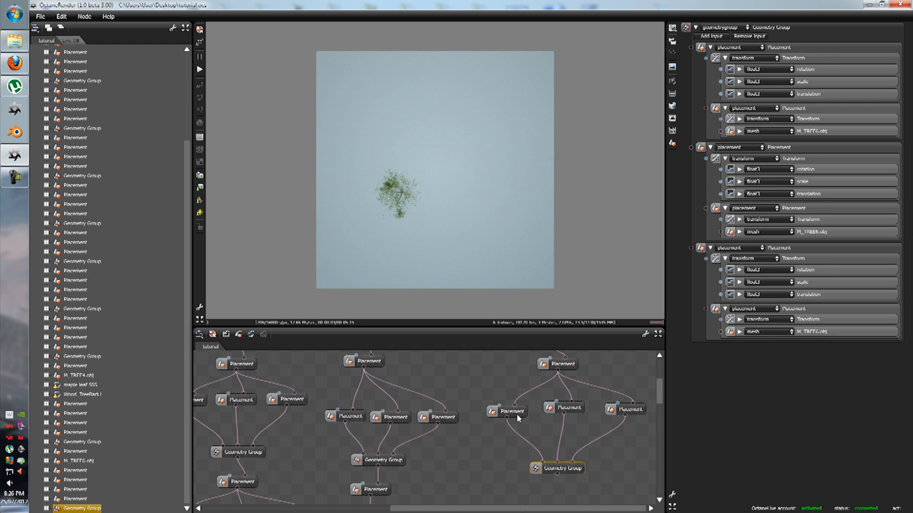
click(505, 411)
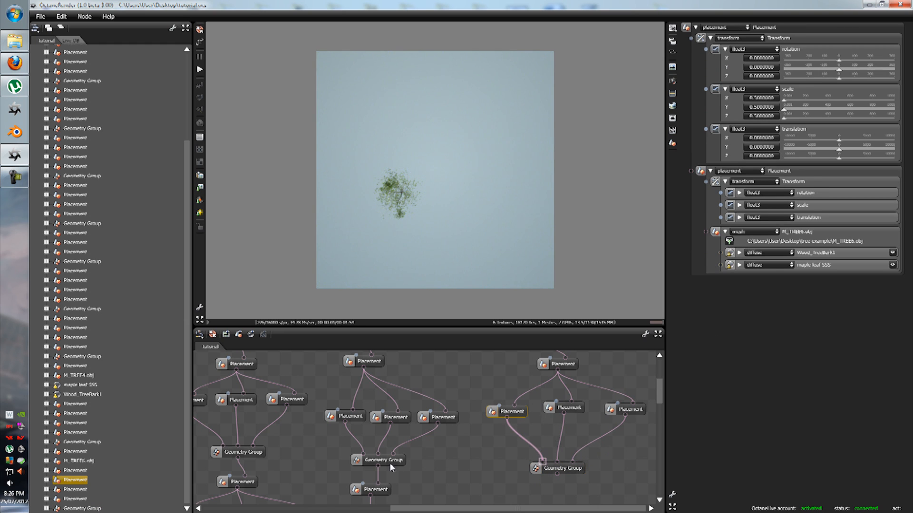
click(506, 411)
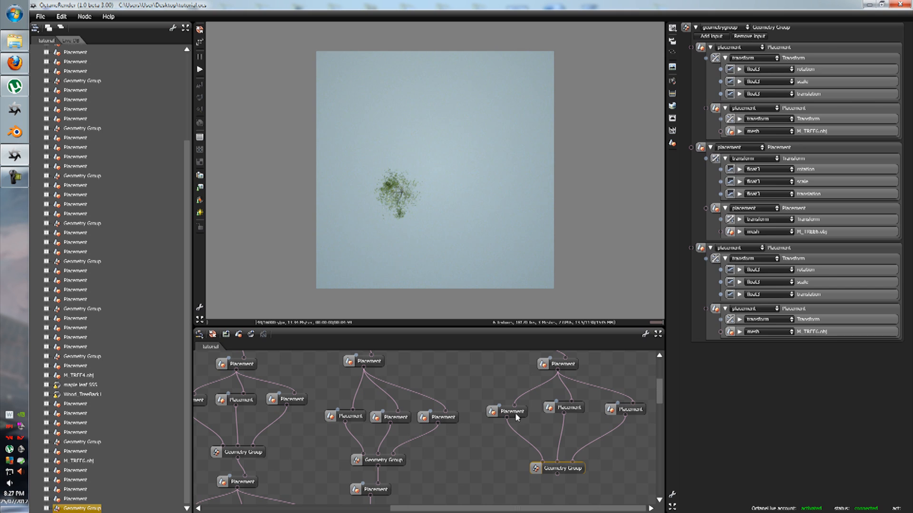
click(507, 411)
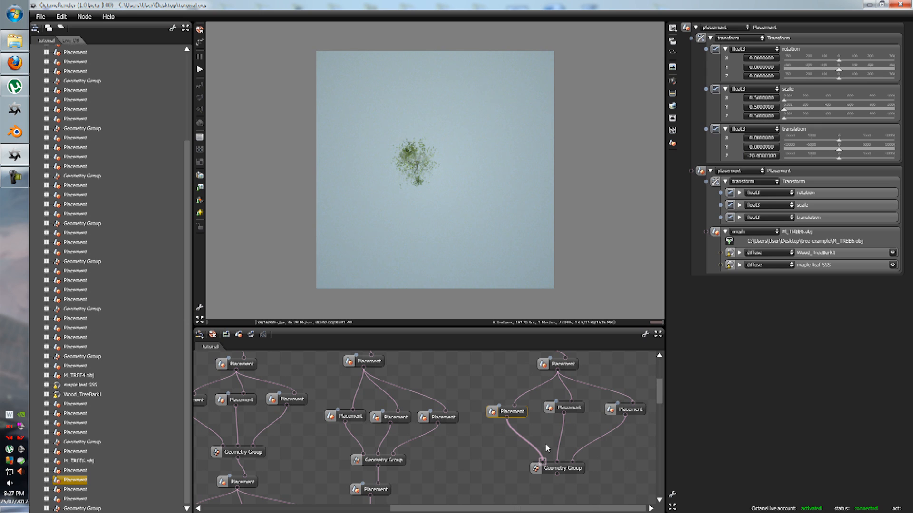
- Check the moved tree in the cluster render, then select another tree's placement
click(561, 468)
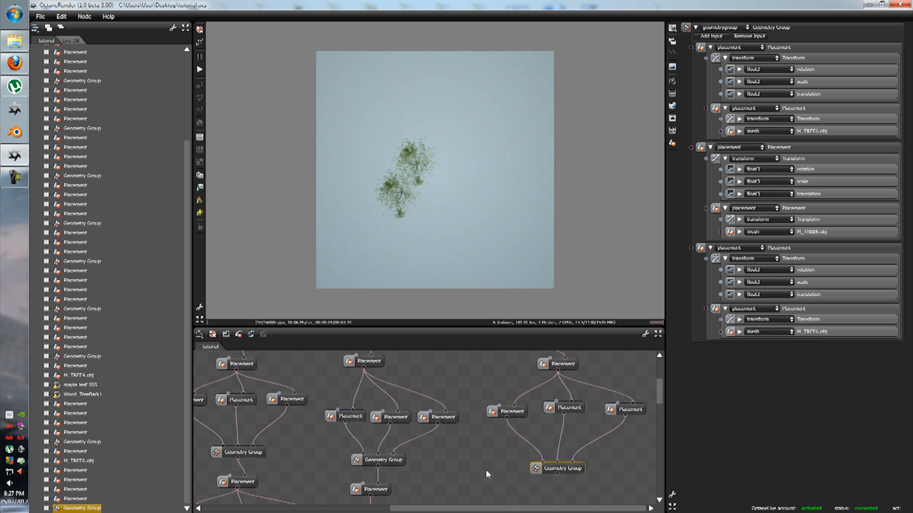
click(562, 407)
text(-10)
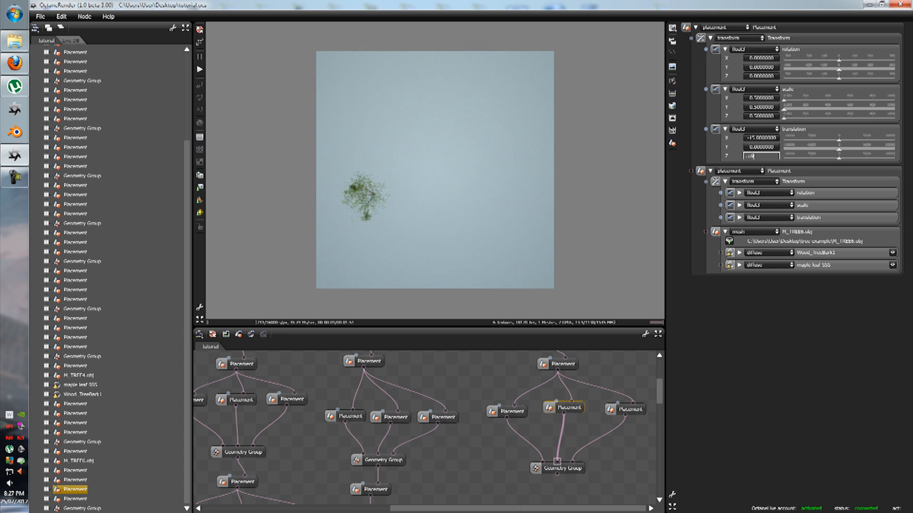
- Confirm the tree's new translation and render the top-level forest group of all clusters
click(562, 469)
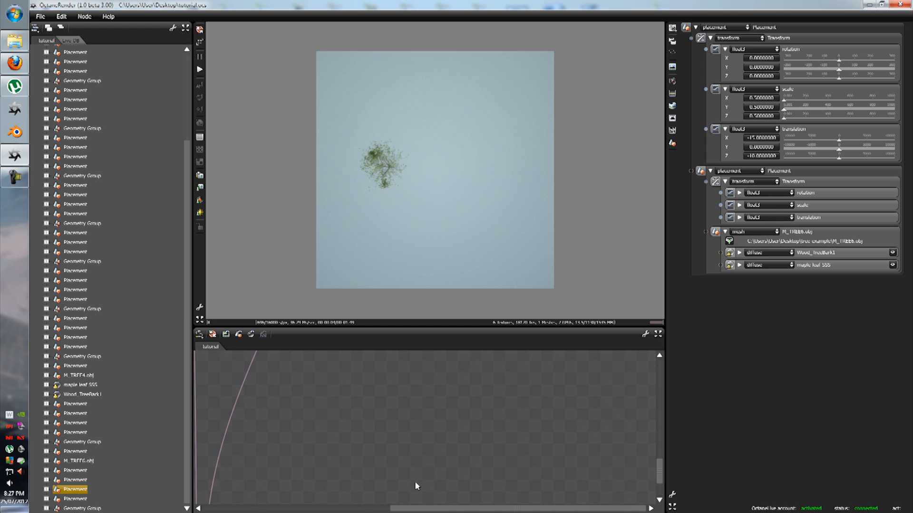
click(82, 261)
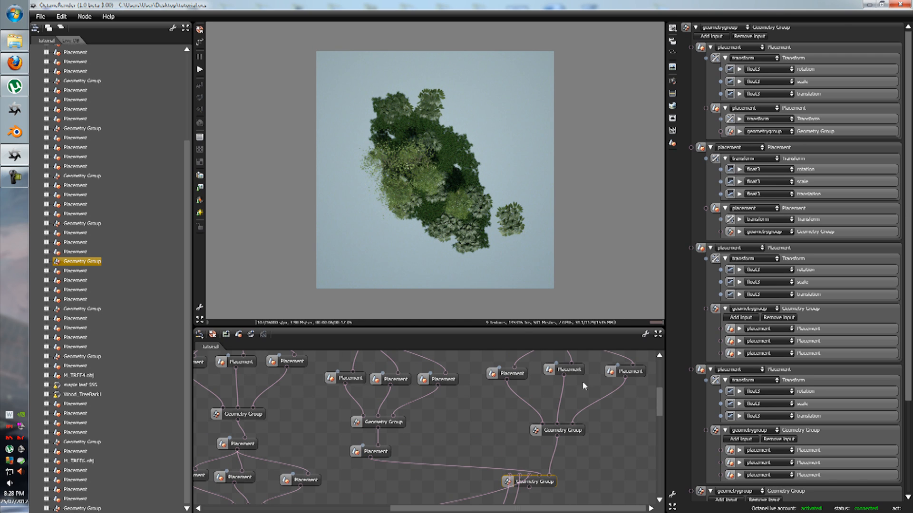
- Change a tree's sideways X offset and check the cluster spacing in the render
click(562, 371)
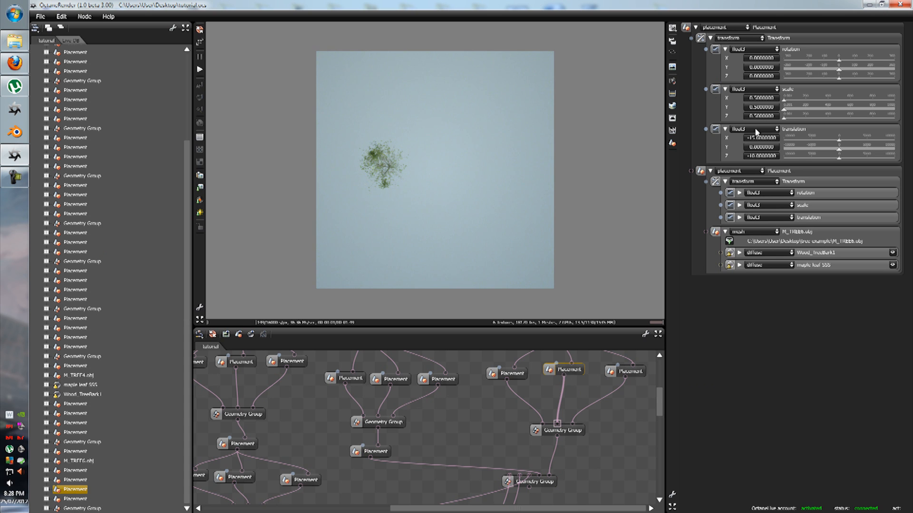
click(760, 139)
text(-25.0000000)
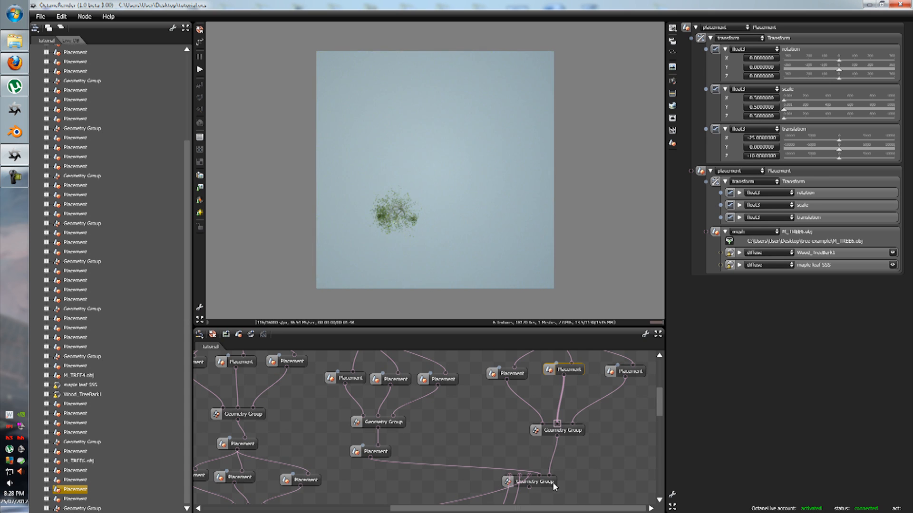
click(561, 429)
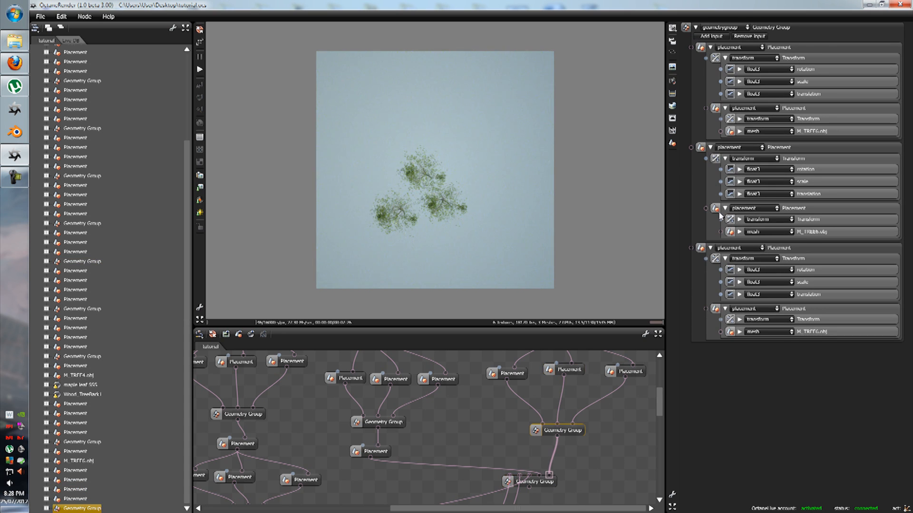
click(563, 369)
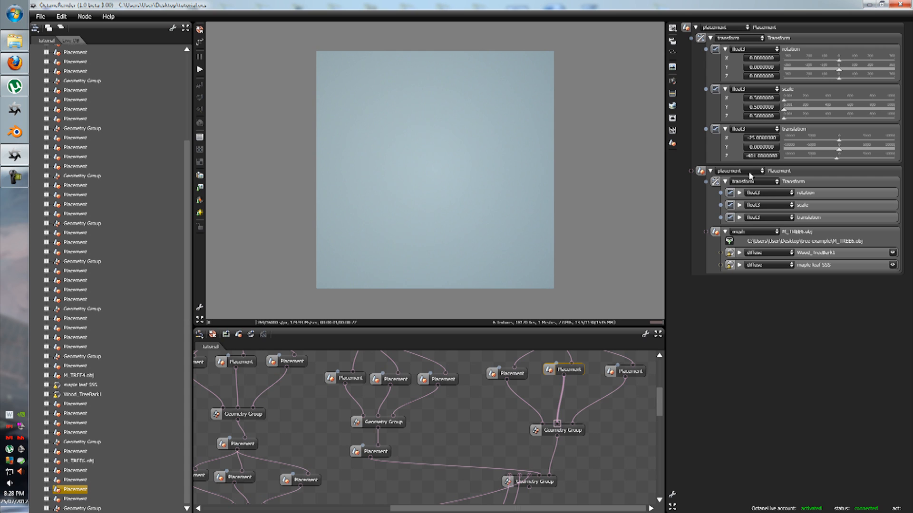
- Adjust the third tree's offset and preview the whole forest group again
click(760, 156)
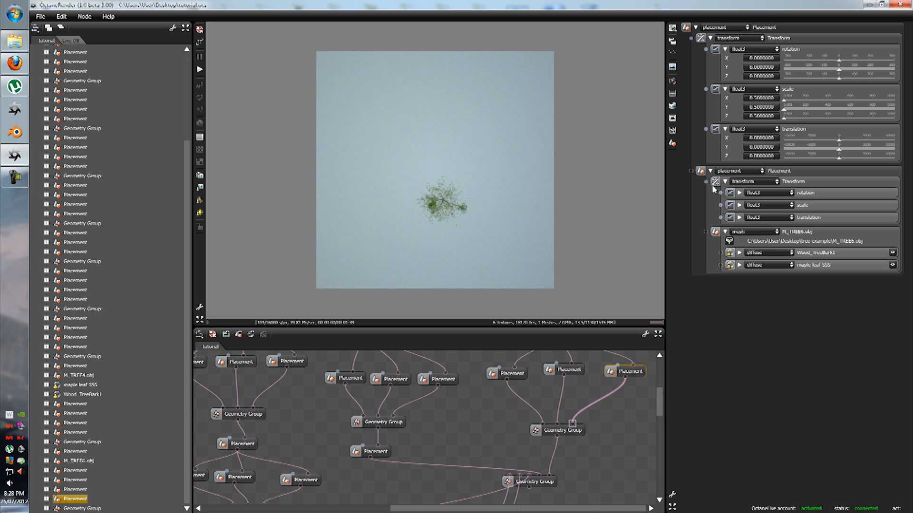
click(760, 138)
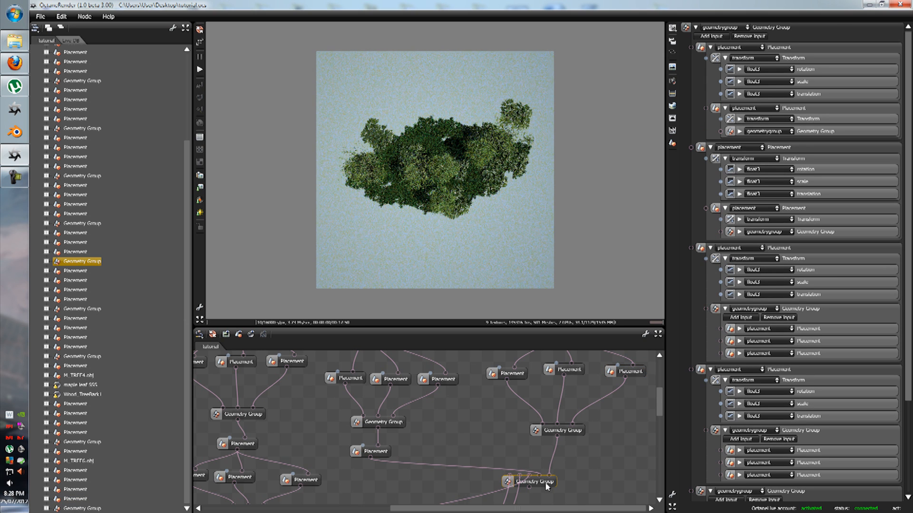
- Select a tree placement in the middle cluster so it renders alone with its transform shown
click(626, 372)
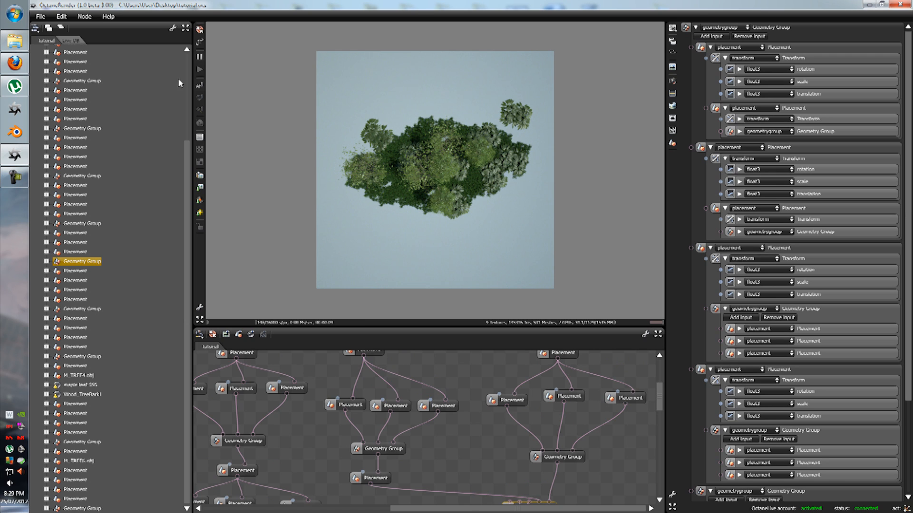
click(40, 16)
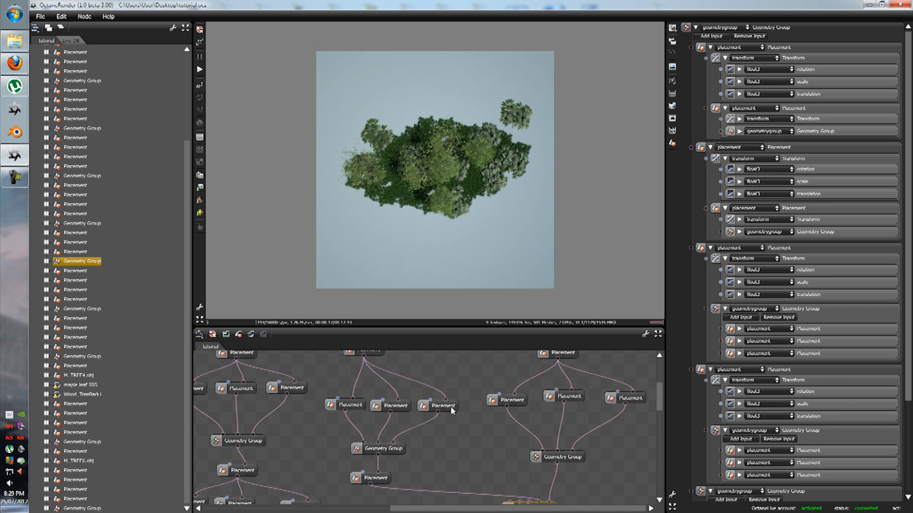
click(389, 406)
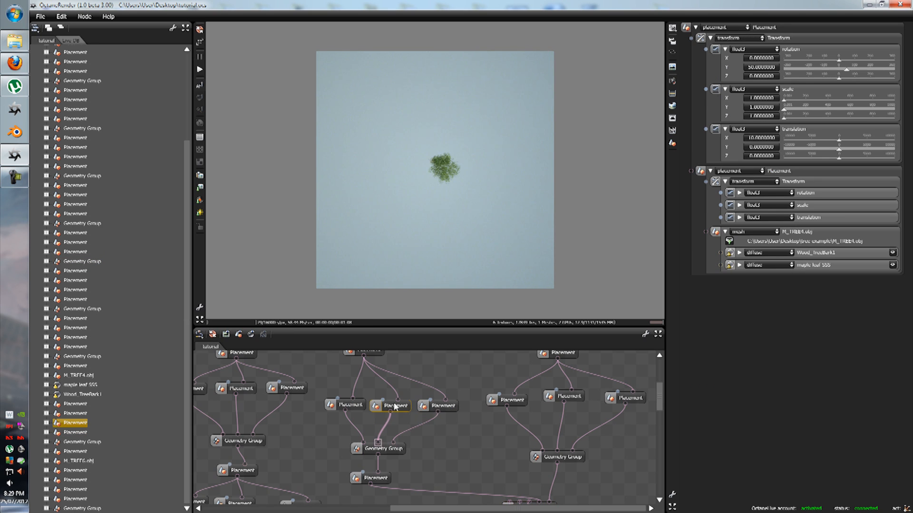
- Reposition the small three-tree cluster and render the full forest of trees above shrubs
click(377, 448)
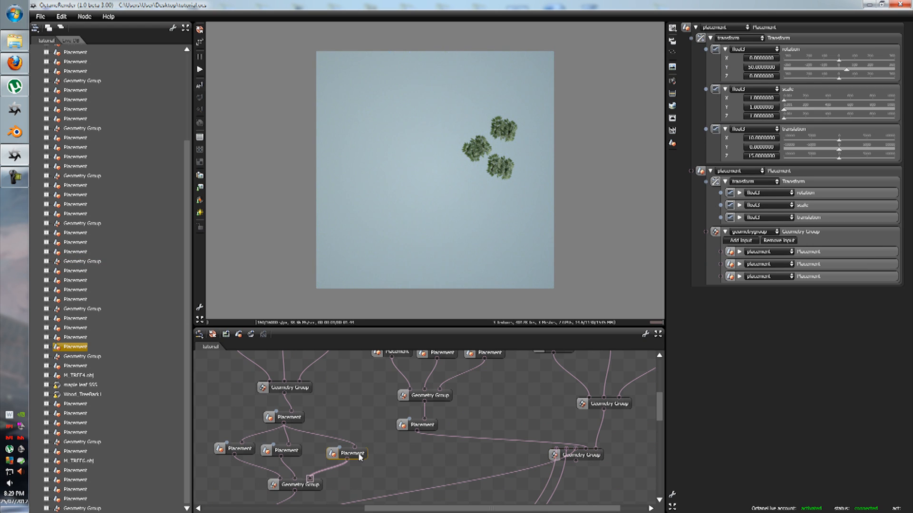
scroll(down, 3)
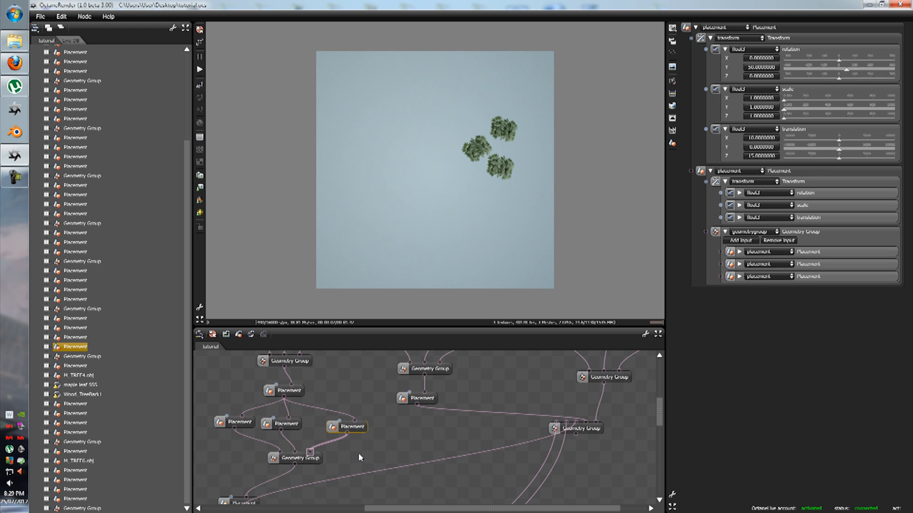
click(580, 428)
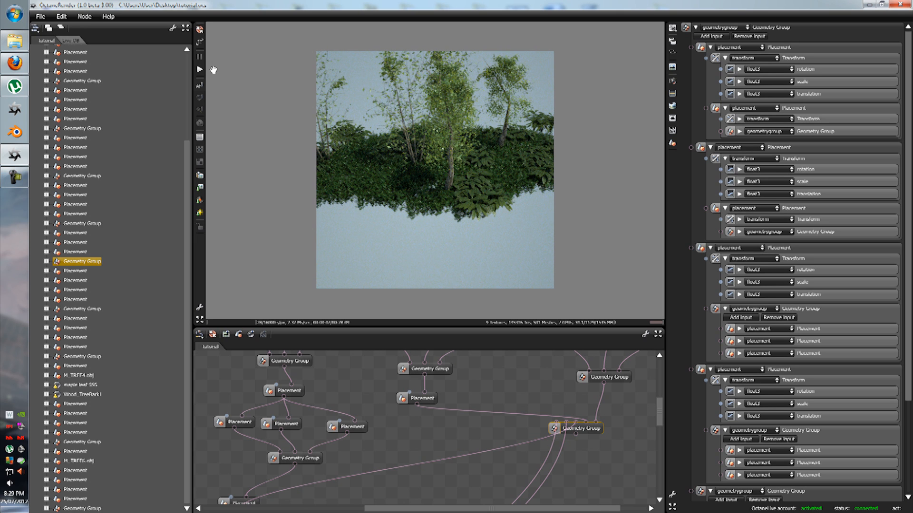
- Import the plane.obj mesh as a white ground plane beneath the forest
click(198, 47)
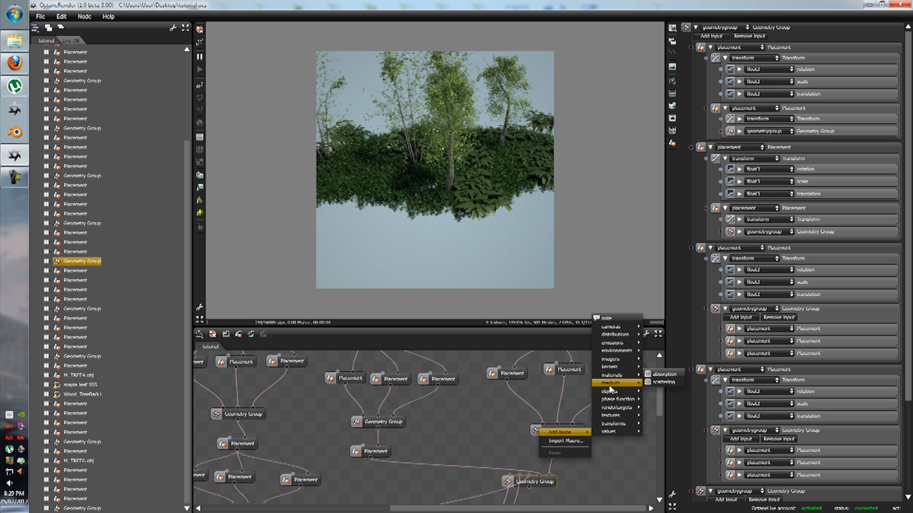
click(563, 442)
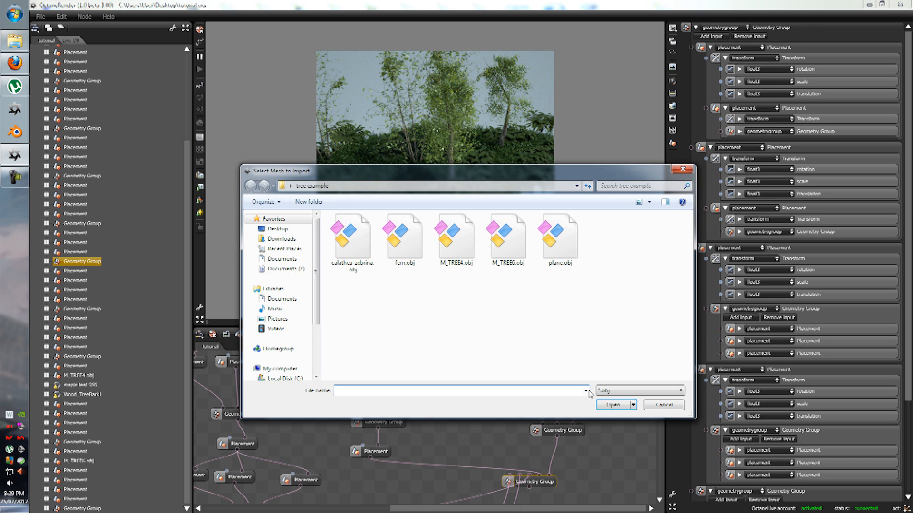
click(558, 235)
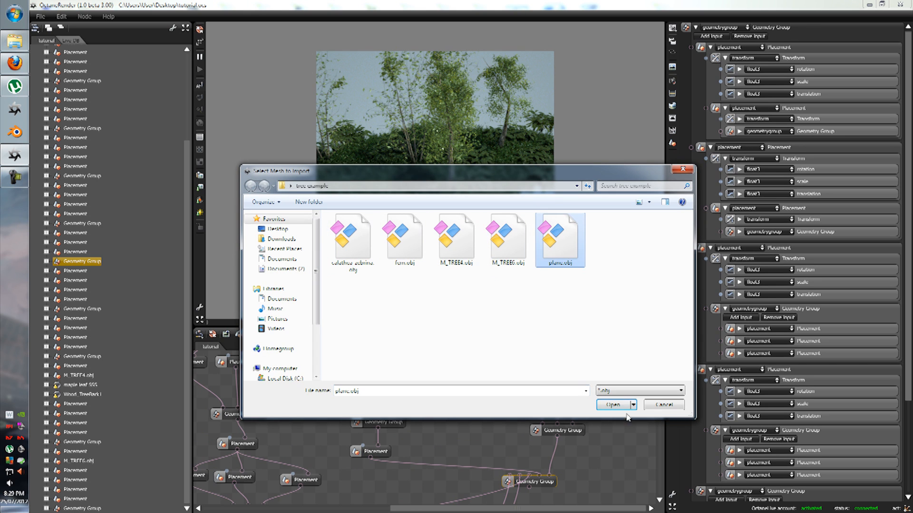
click(611, 405)
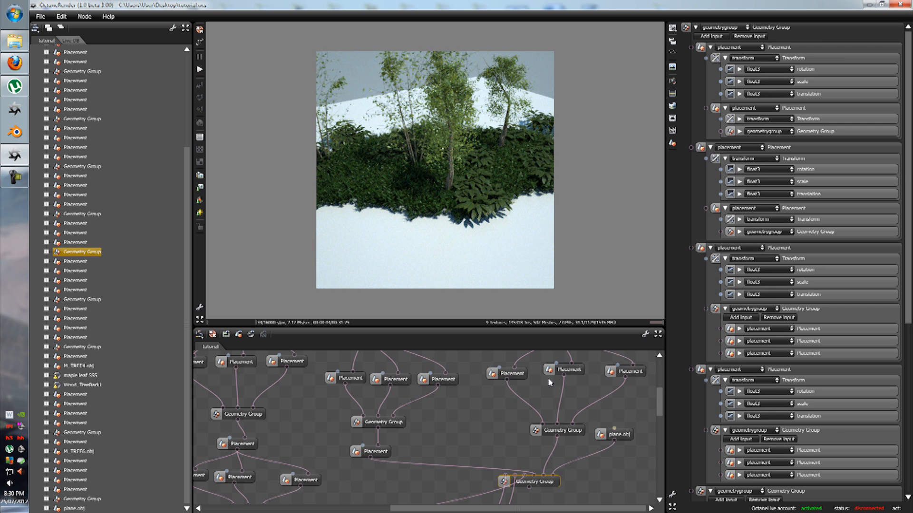
- Set the ground plane's diffuse colour to a warm orange-brown dirt tone
click(613, 435)
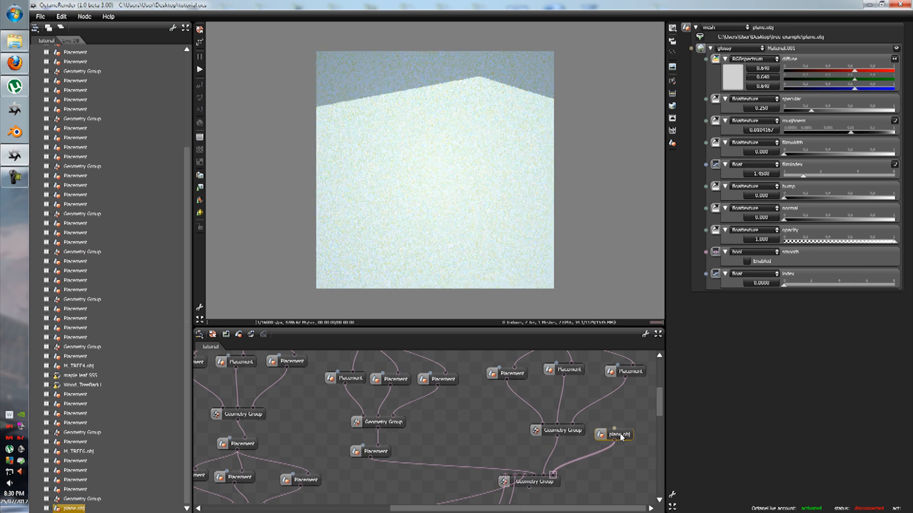
click(751, 58)
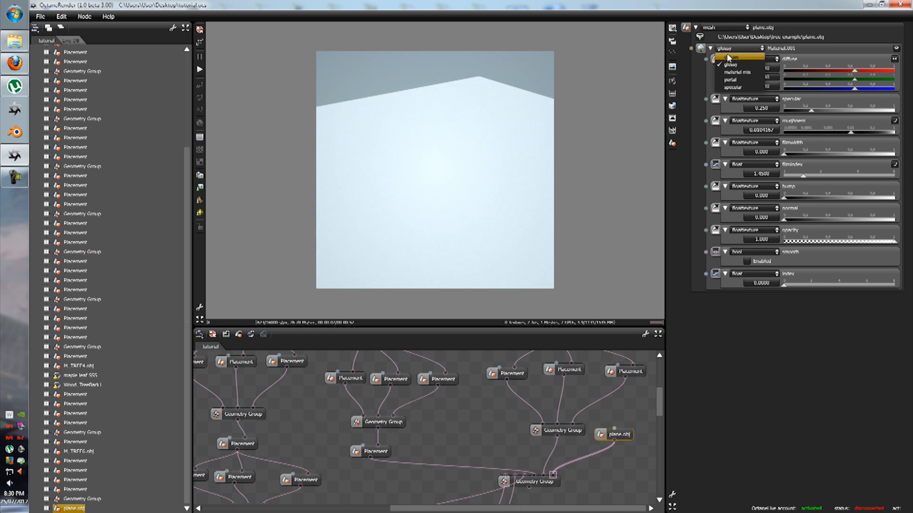
click(751, 47)
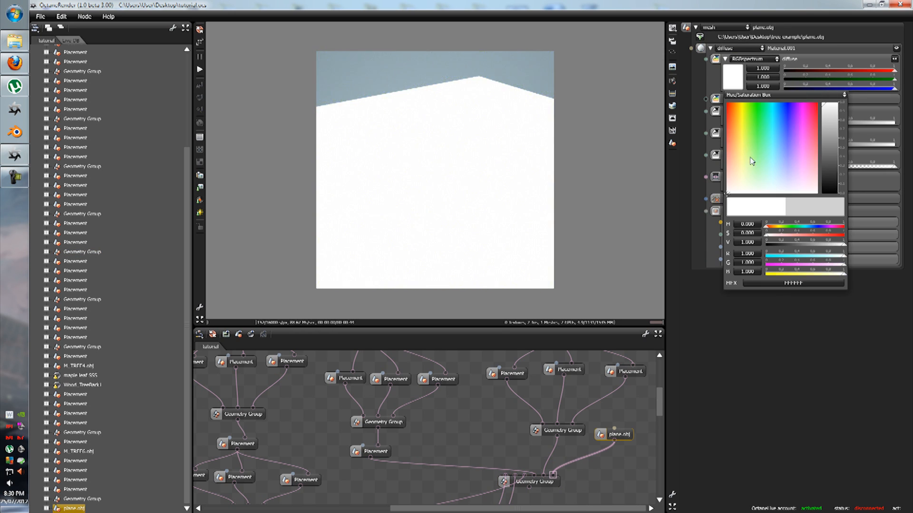
click(754, 148)
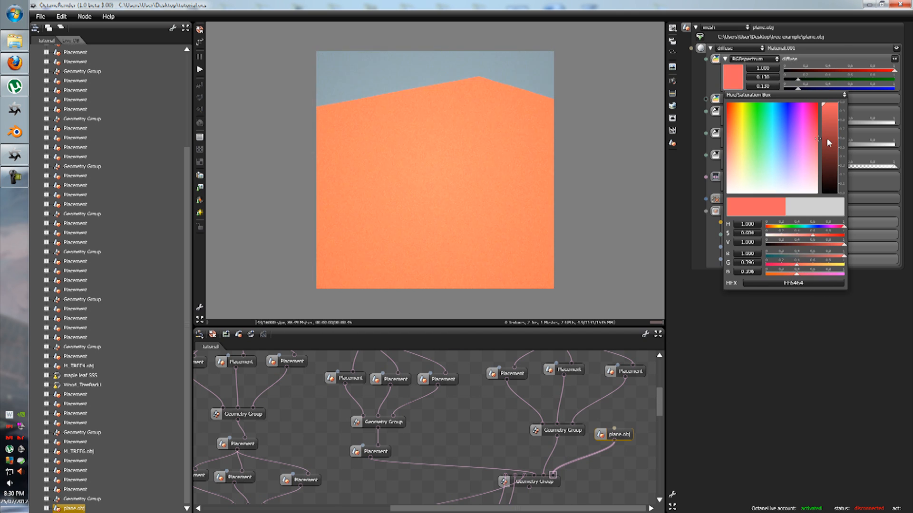
drag(823, 142, 823, 154)
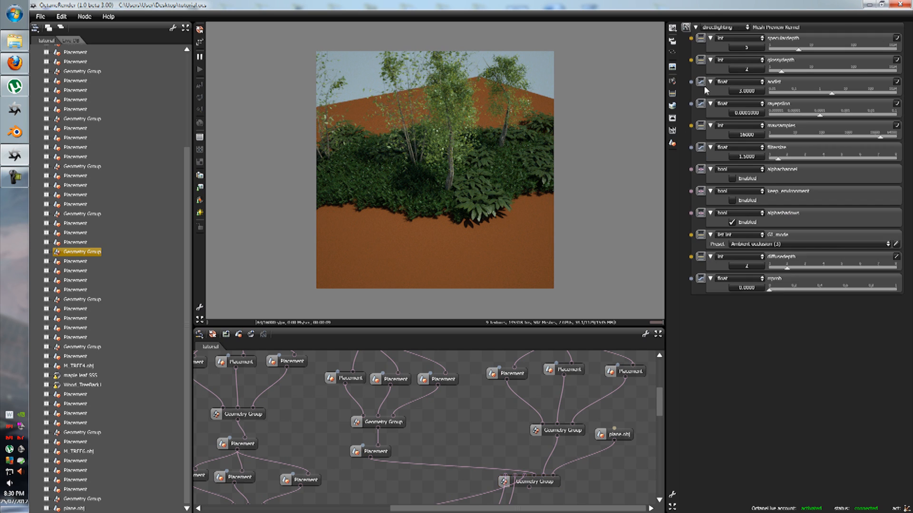
- Switch to the info channel kernel showing a Material ID pass
click(729, 27)
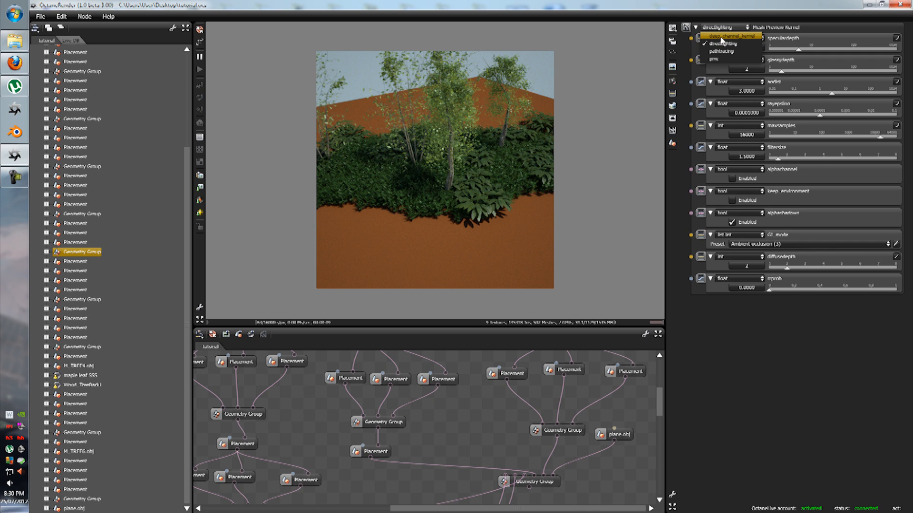
click(727, 36)
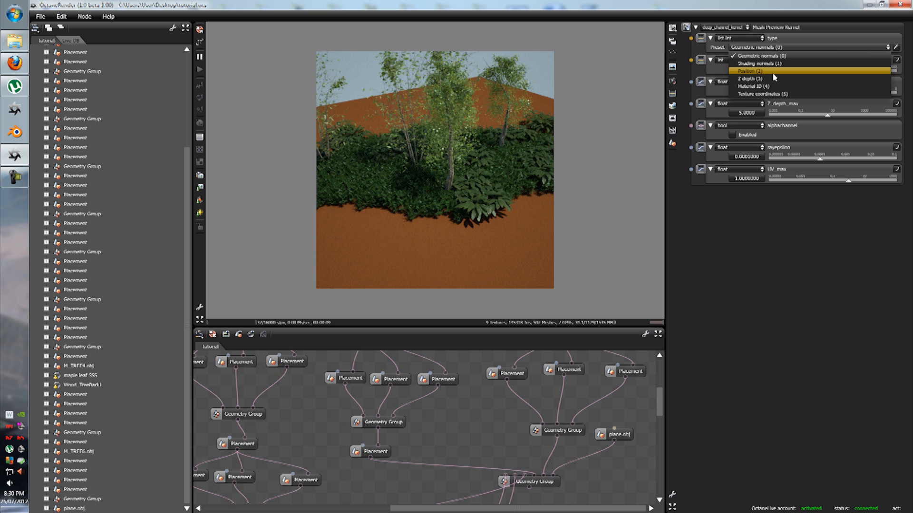
click(755, 86)
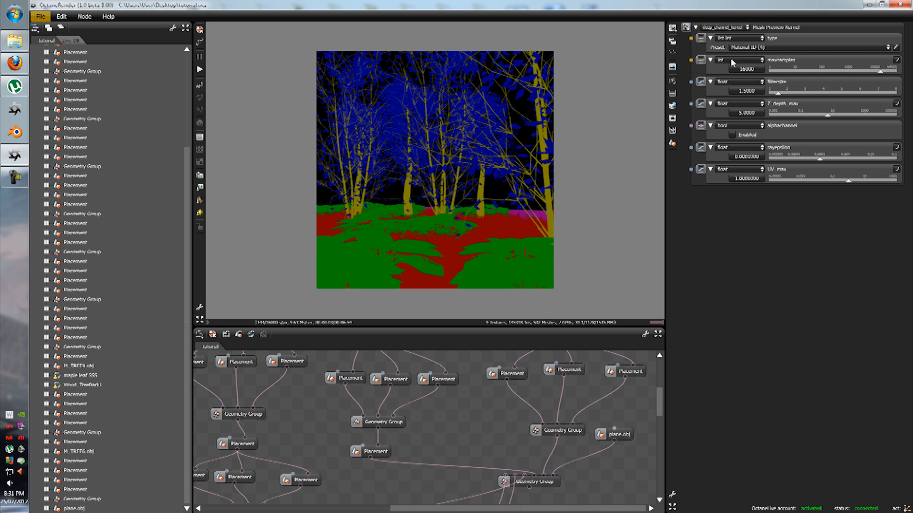
- Return the render kernel to direct lighting
click(740, 38)
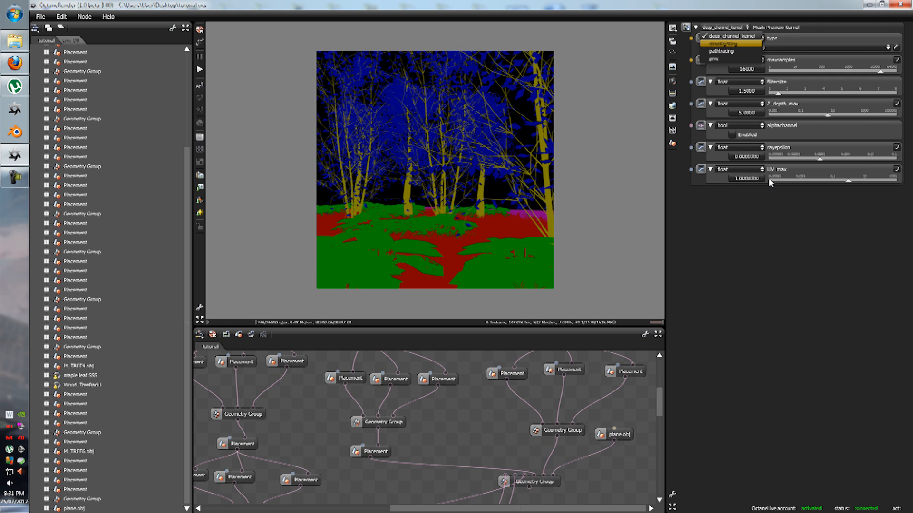
click(740, 35)
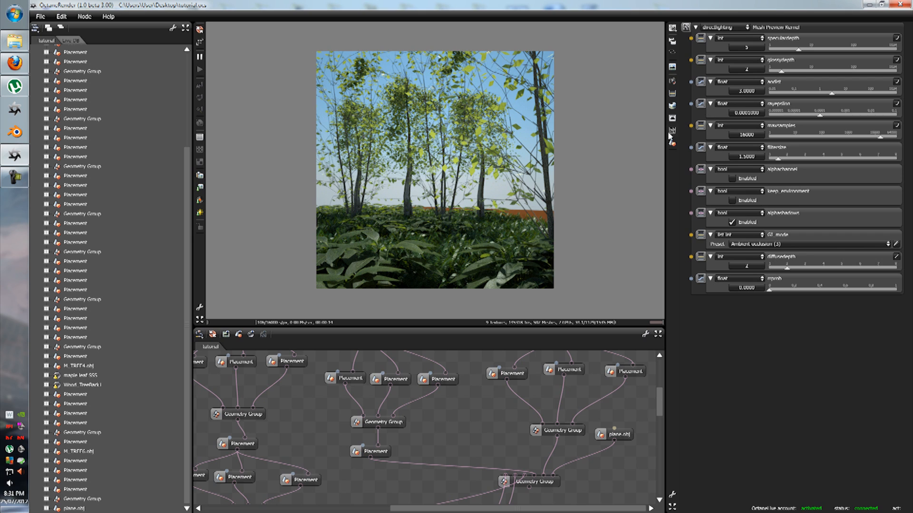
mouse_move(670, 135)
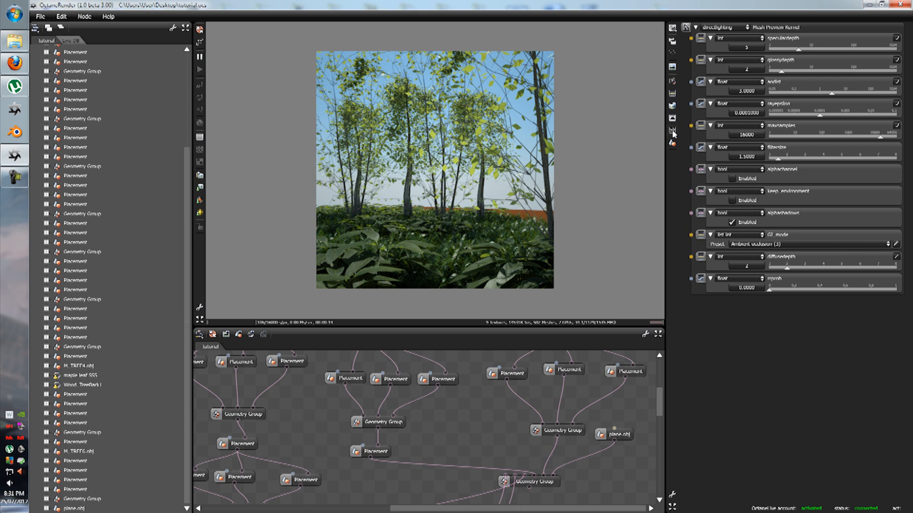
mouse_move(598, 337)
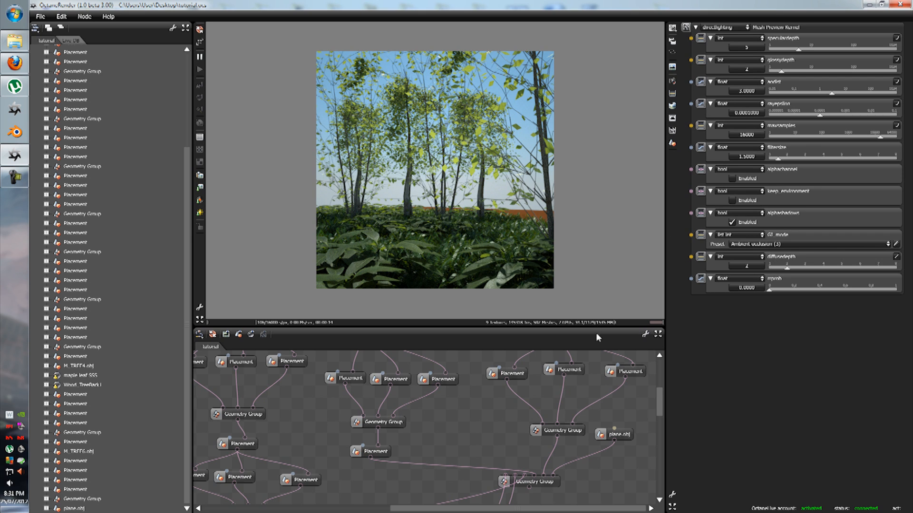
mouse_move(624, 334)
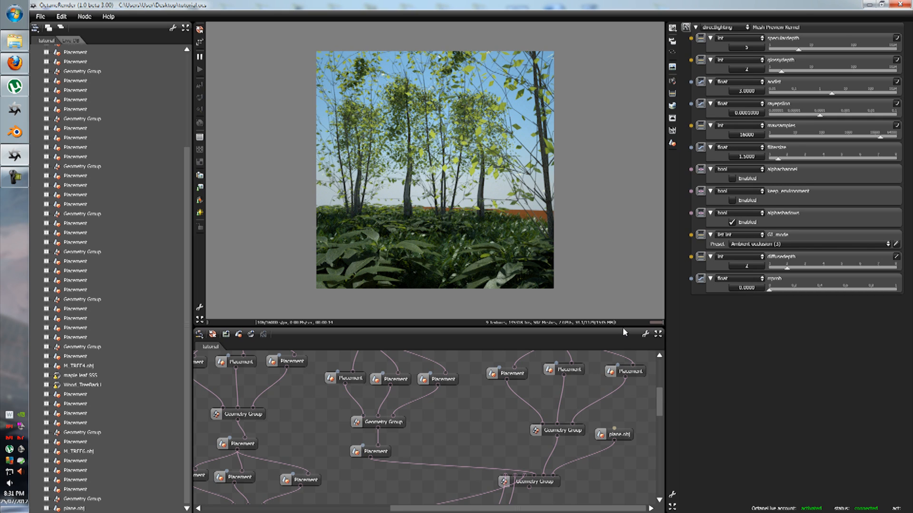
- Show the film resolution settings, currently 500 × 500
click(729, 27)
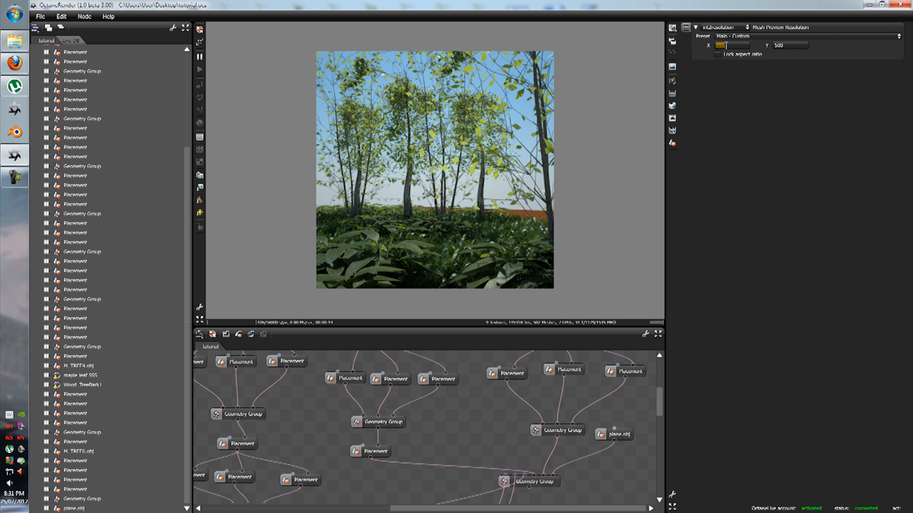
- Set the film resolution to 1980 × 1080 and restart the forest render
text(1980)
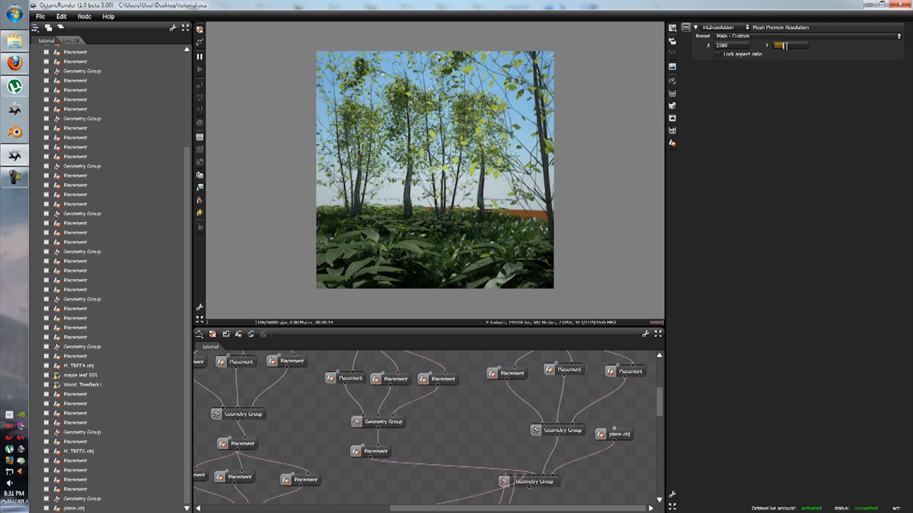
text(108)
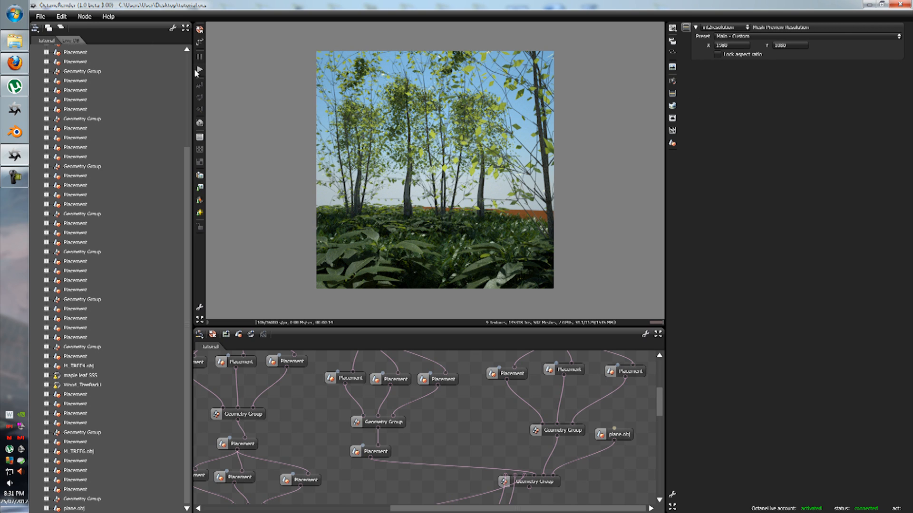
click(199, 68)
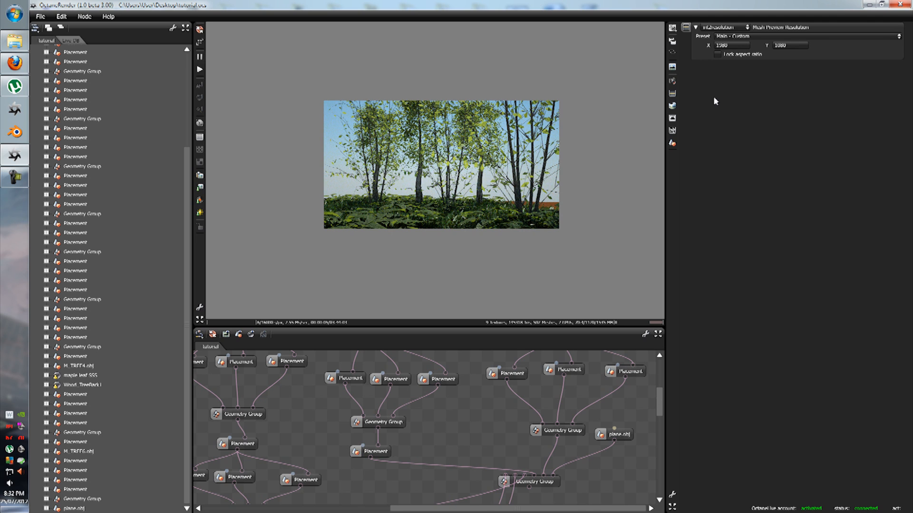
- Switch the render kernel to path tracing with alpha channel and restart the render
click(721, 27)
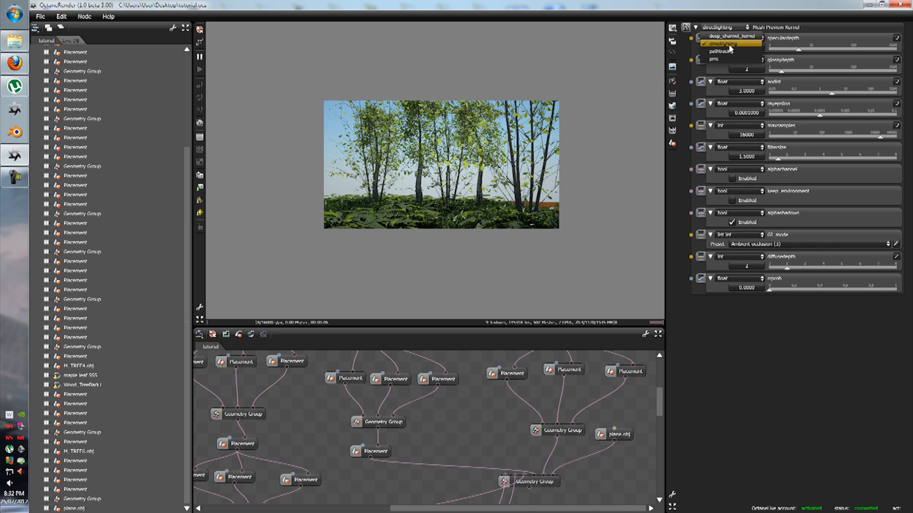
click(726, 50)
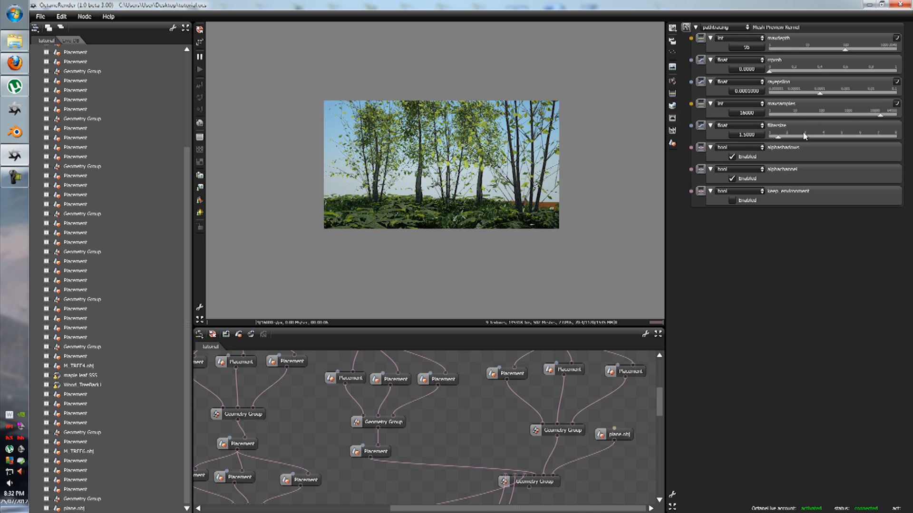
mouse_move(98, 63)
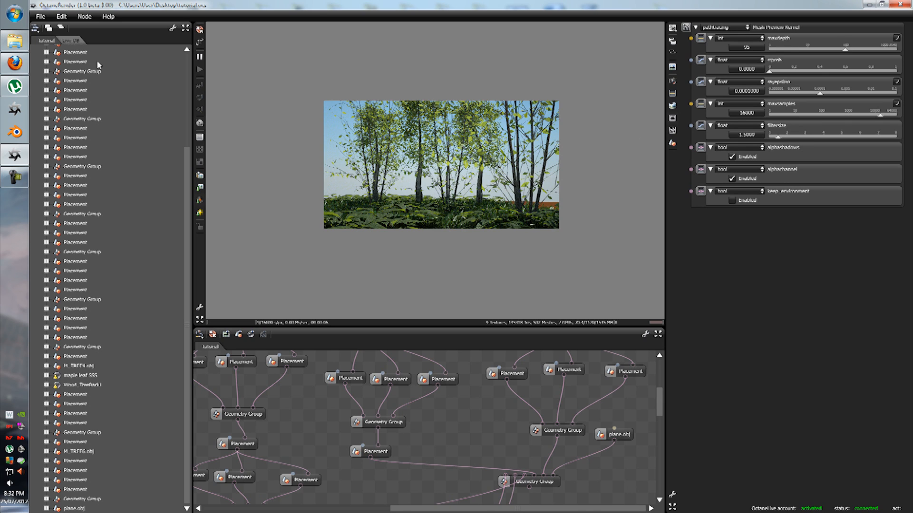
click(41, 16)
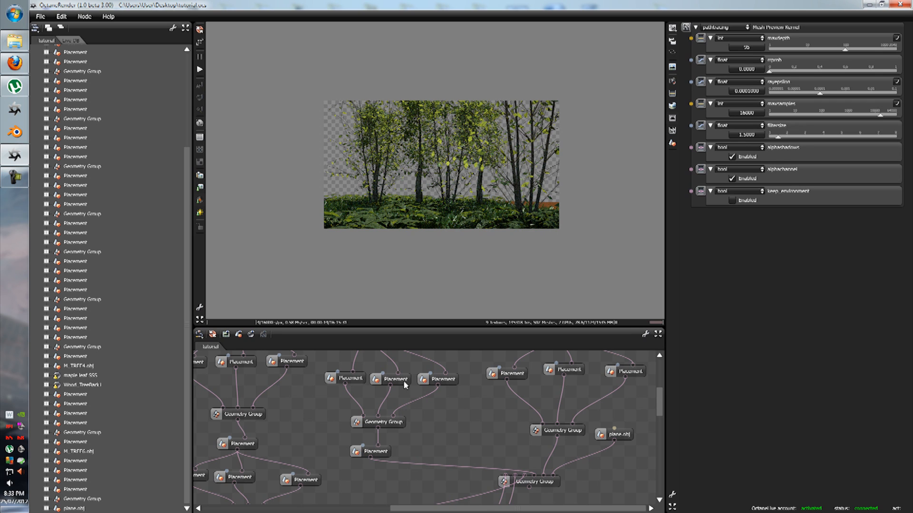
mouse_move(417, 416)
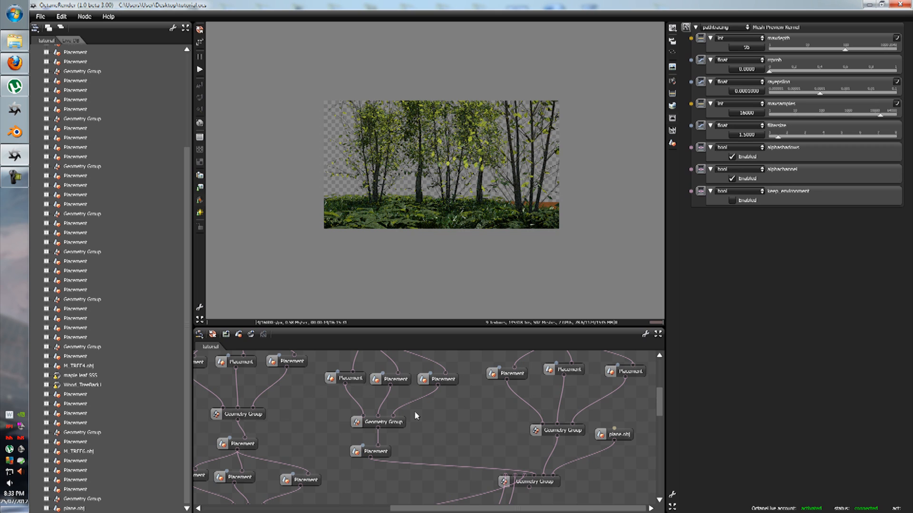
mouse_move(312, 144)
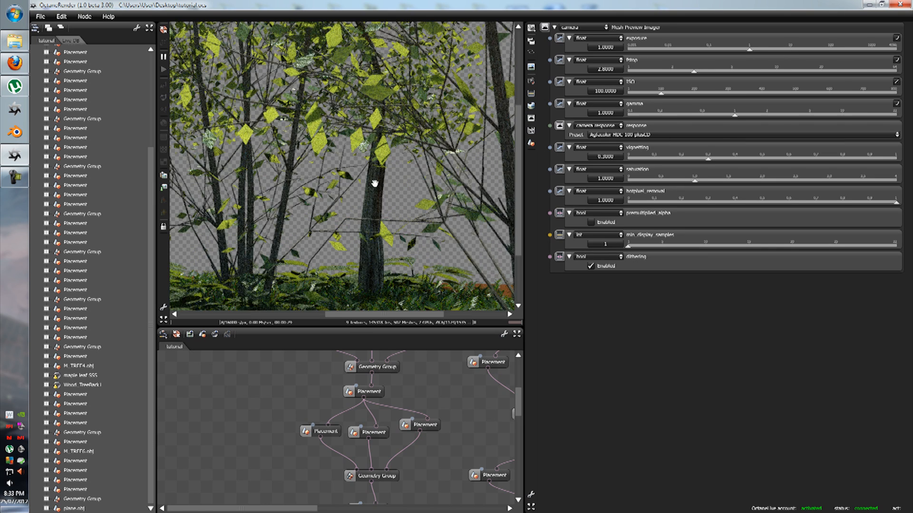
- Raise the camera imager gamma to brighten the rendered forest
drag(751, 49, 740, 53)
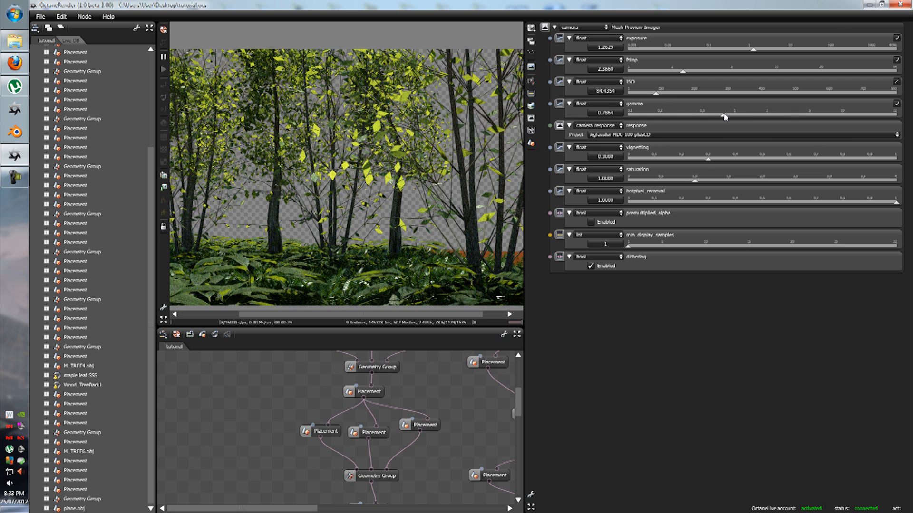
drag(724, 116, 724, 116)
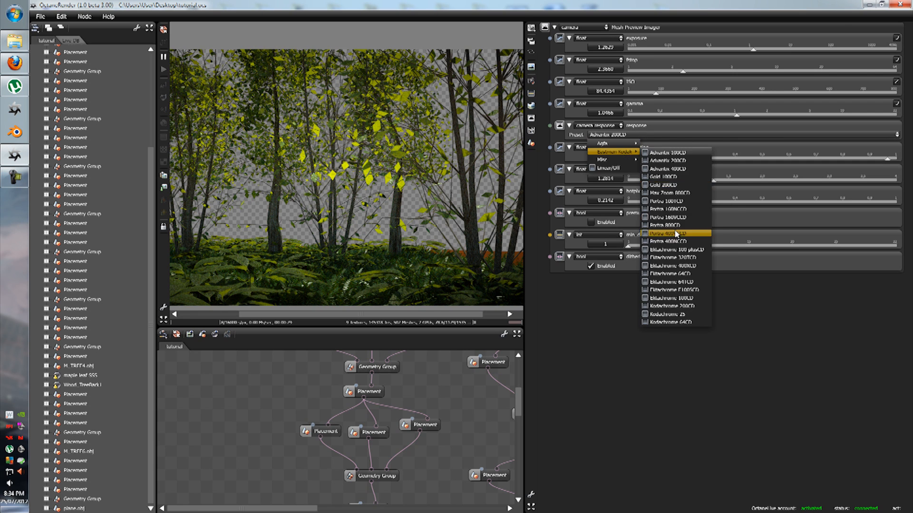
- Try Kodachrome 25, then set the camera response to Eastman Kodak Advantix 100CD
click(672, 234)
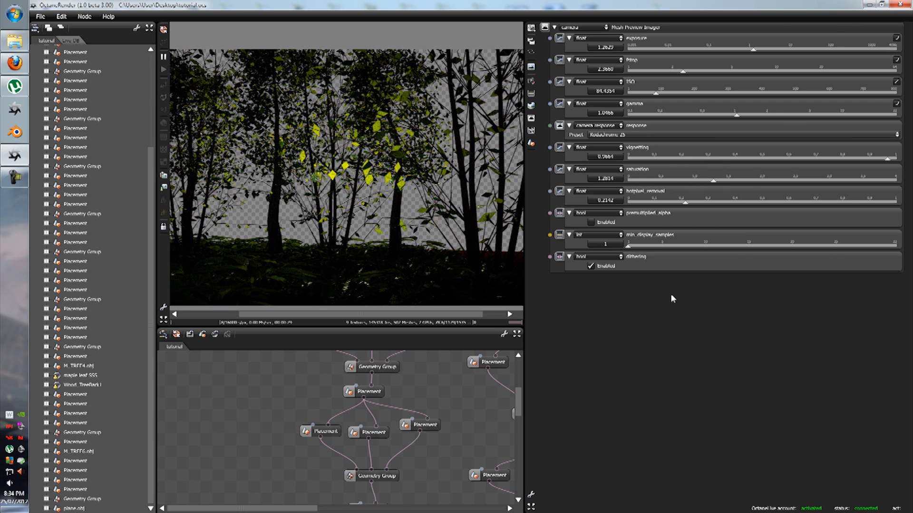
click(607, 134)
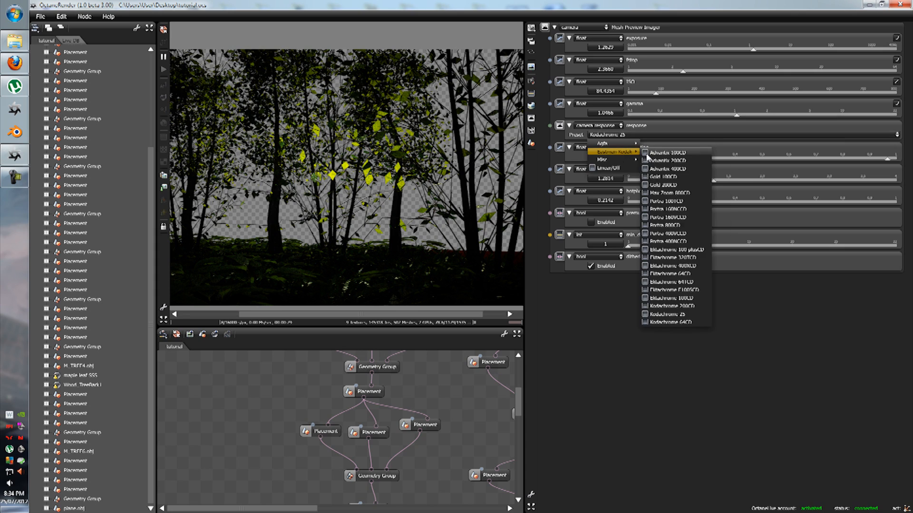
click(665, 152)
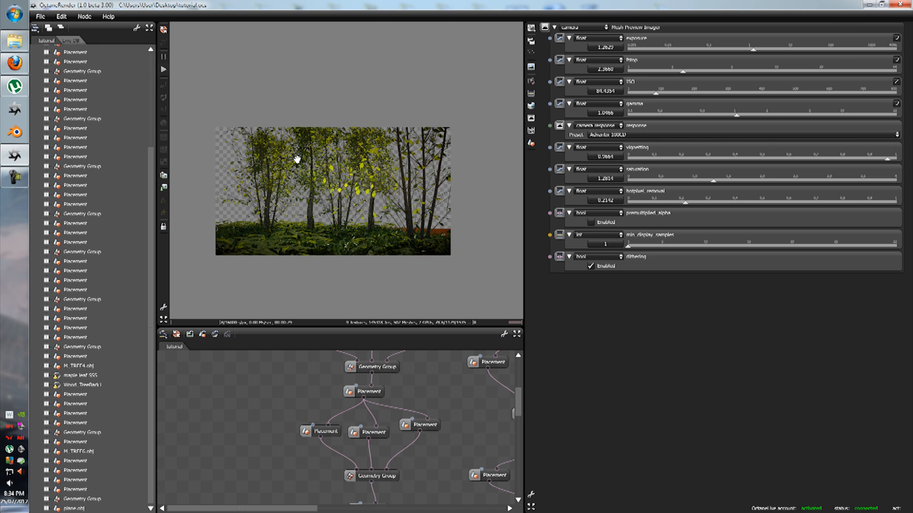
mouse_move(201, 181)
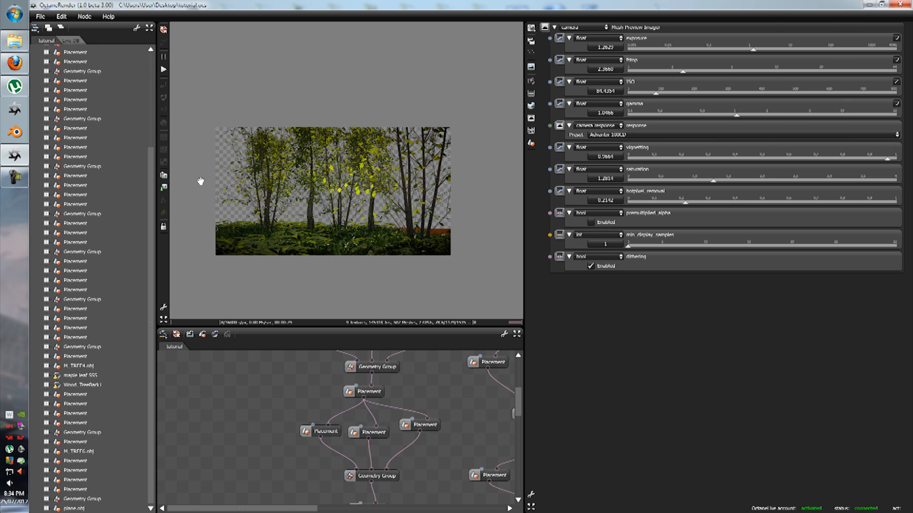